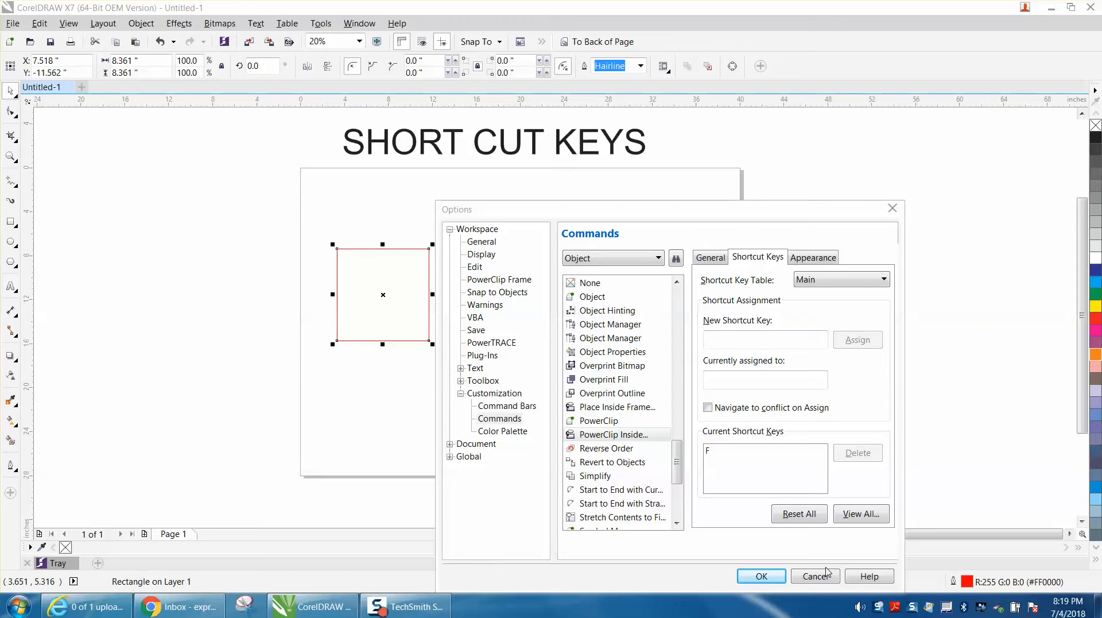
pyautogui.moveTo(827, 568)
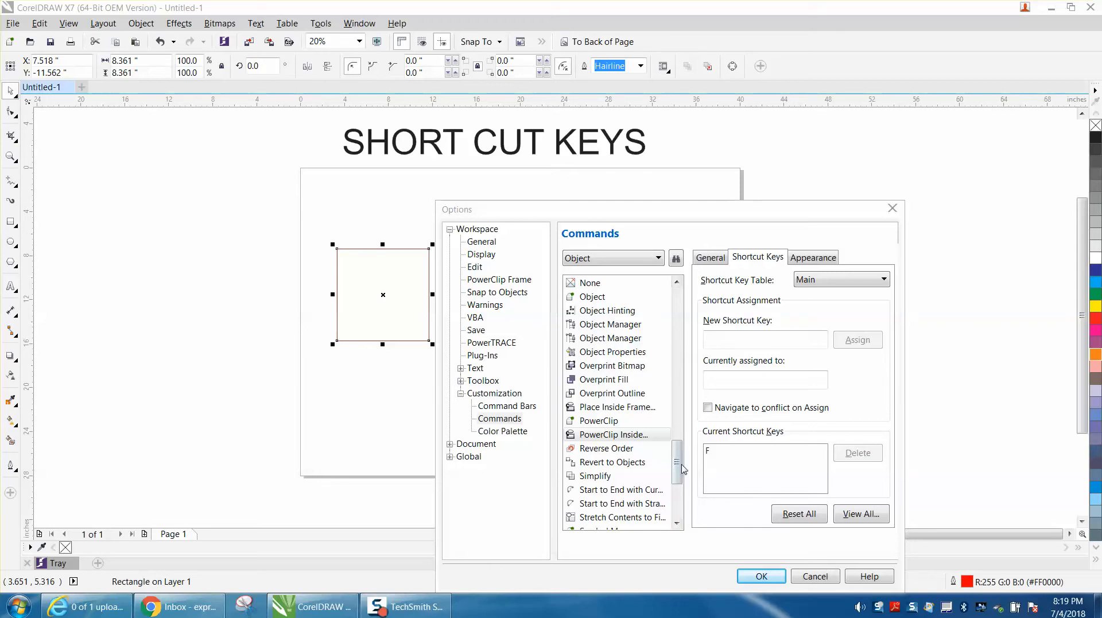
# - Assign Alt+P as a new shortcut for the PowerClip Inside command in Customization > Commands
pyautogui.click(613, 434)
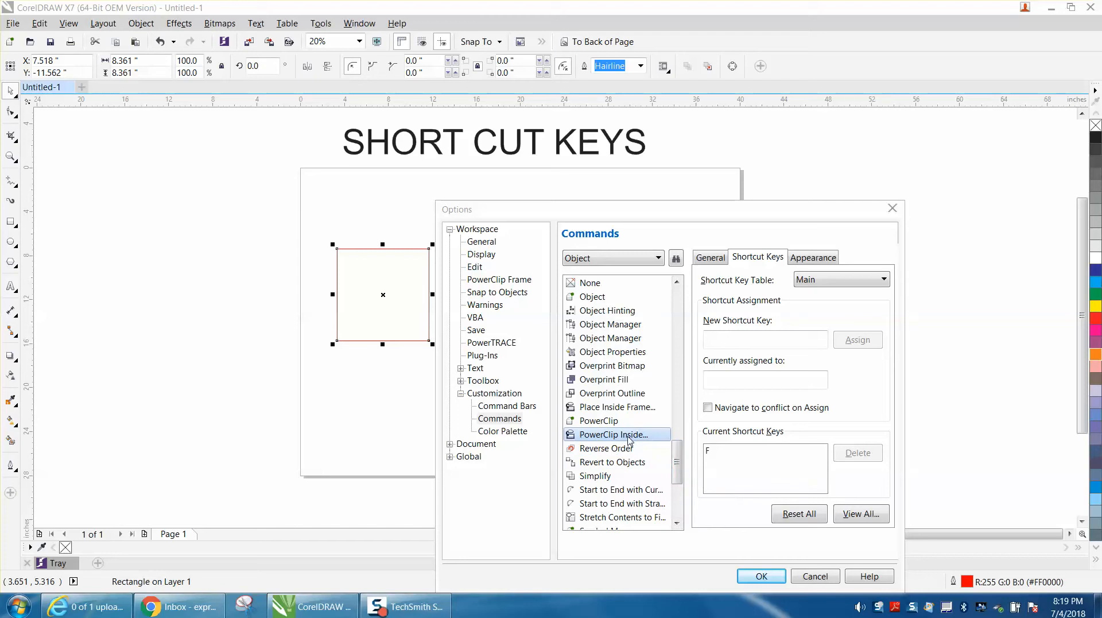
pyautogui.moveTo(641, 444)
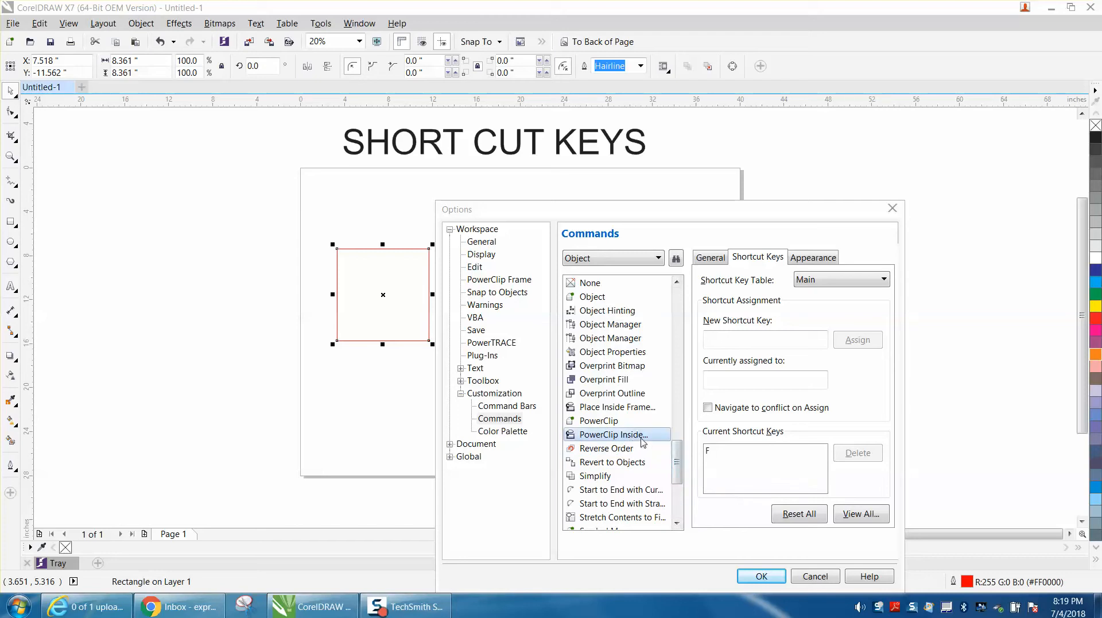
pyautogui.click(765, 340)
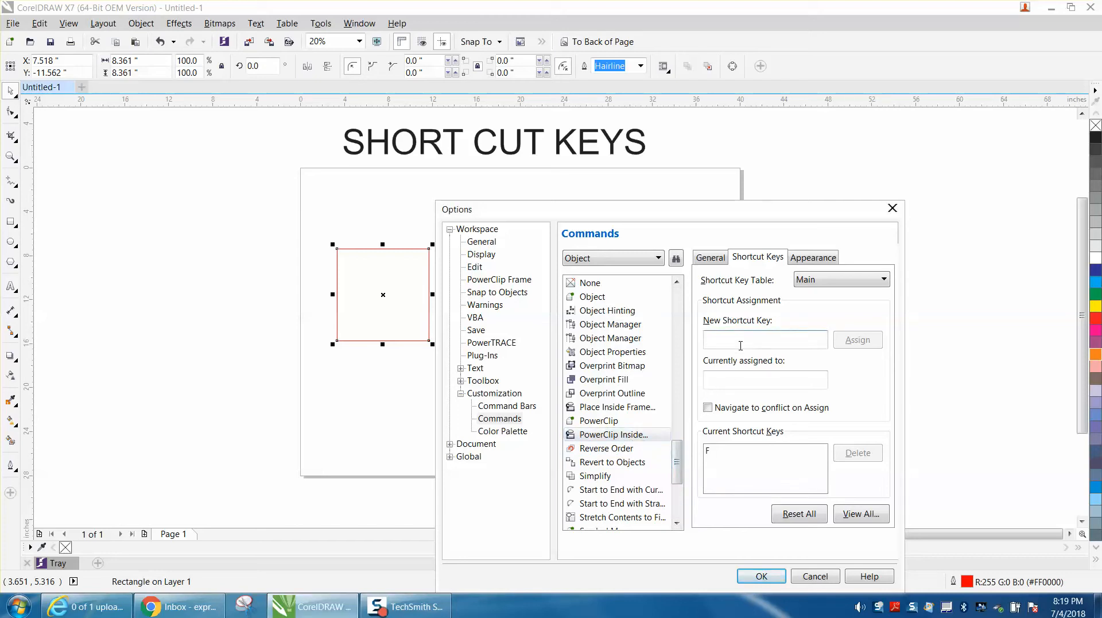
pyautogui.write('P')
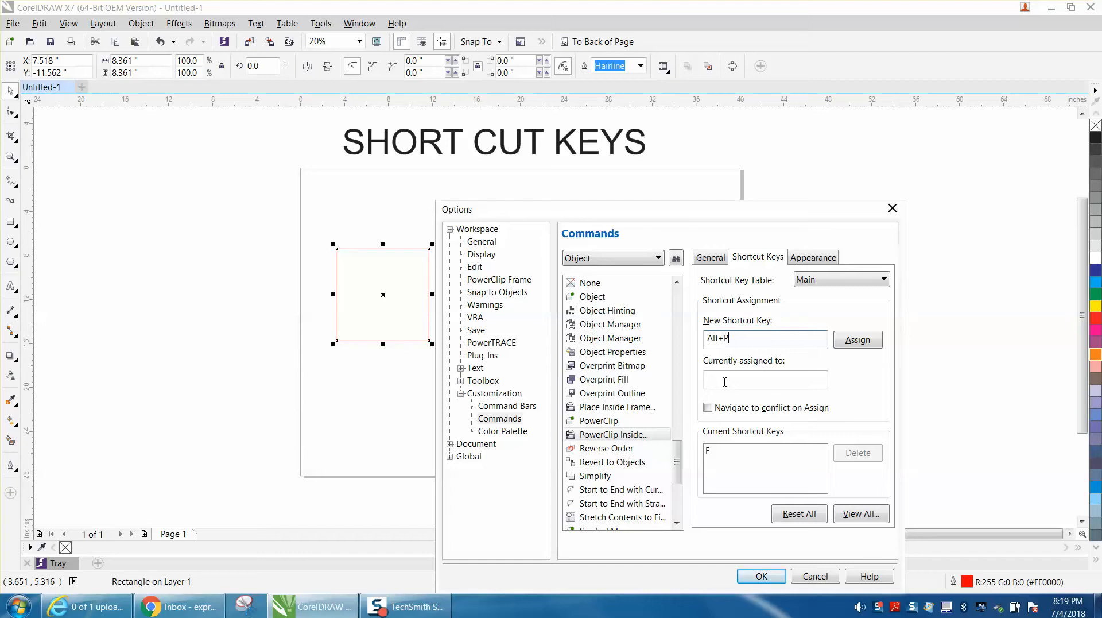
pyautogui.click(856, 340)
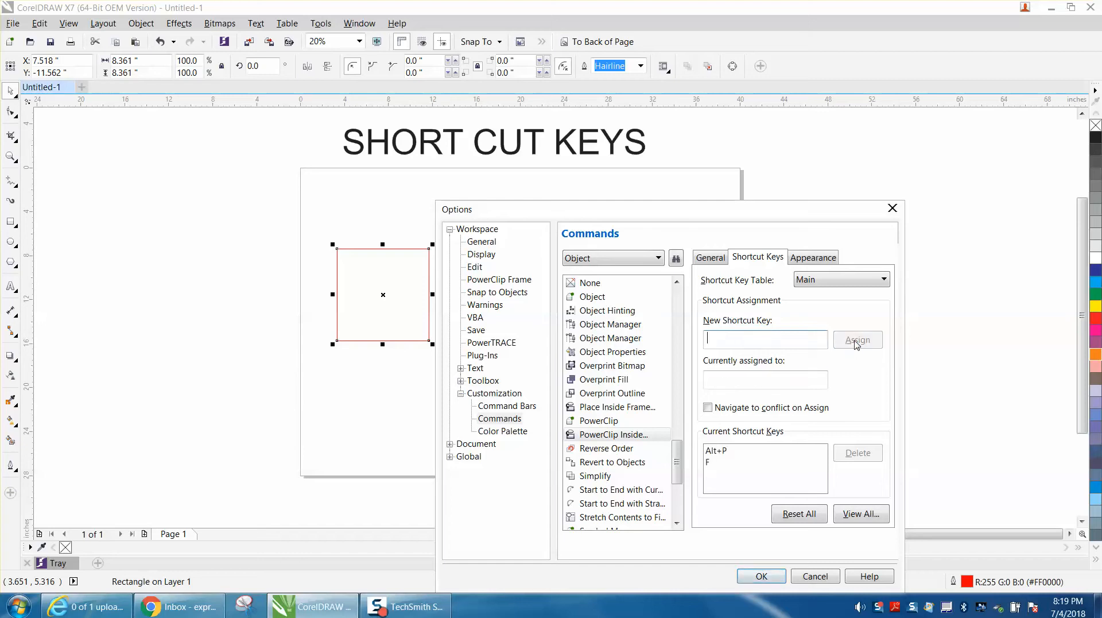
pyautogui.moveTo(761, 575)
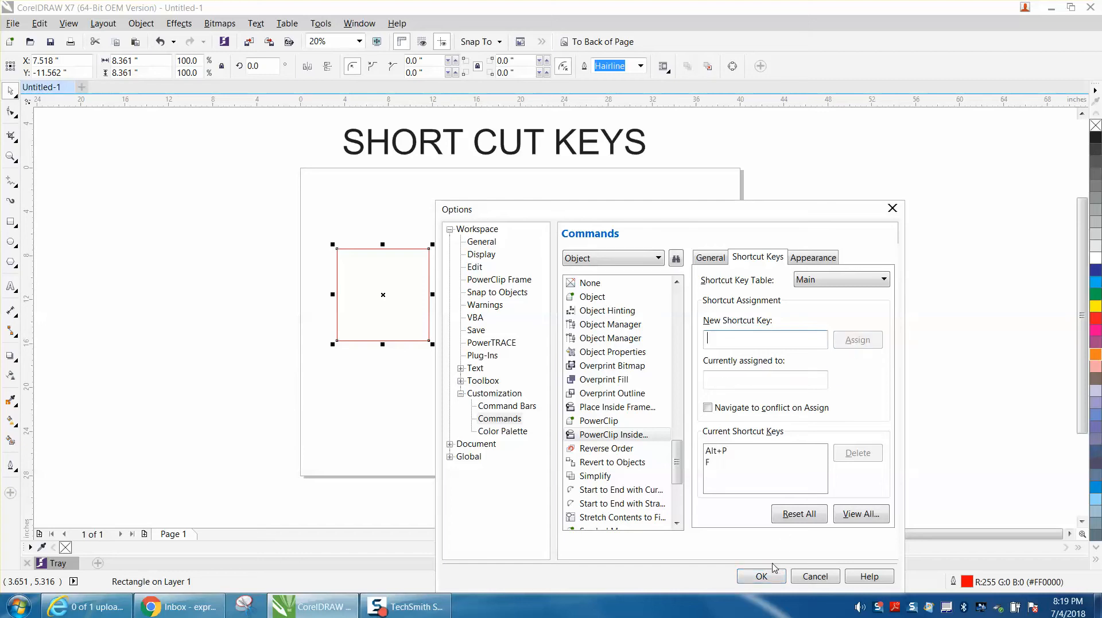
pyautogui.moveTo(712, 471)
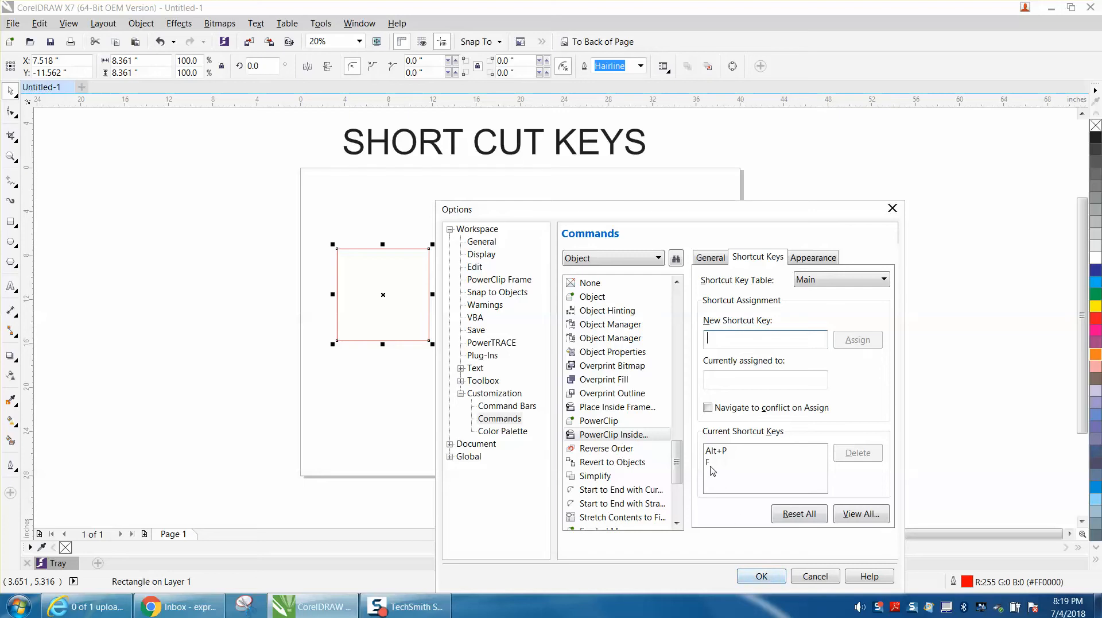
# - Confirm the Options dialog, resize the square to 2 inches and start duplicating it into a row
pyautogui.click(760, 576)
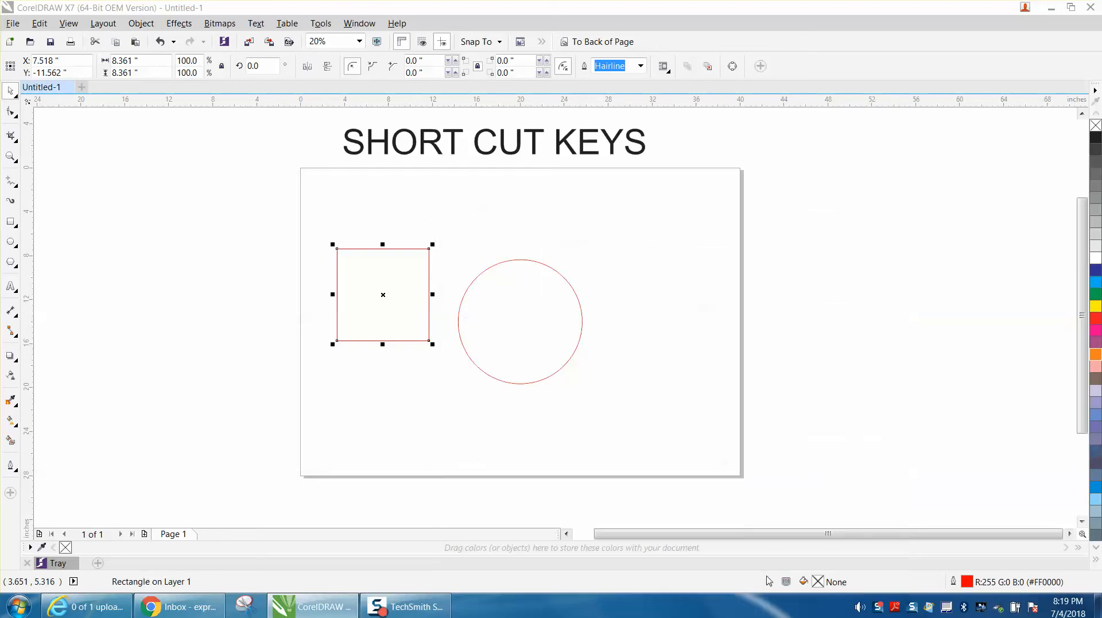
pyautogui.moveTo(575, 354)
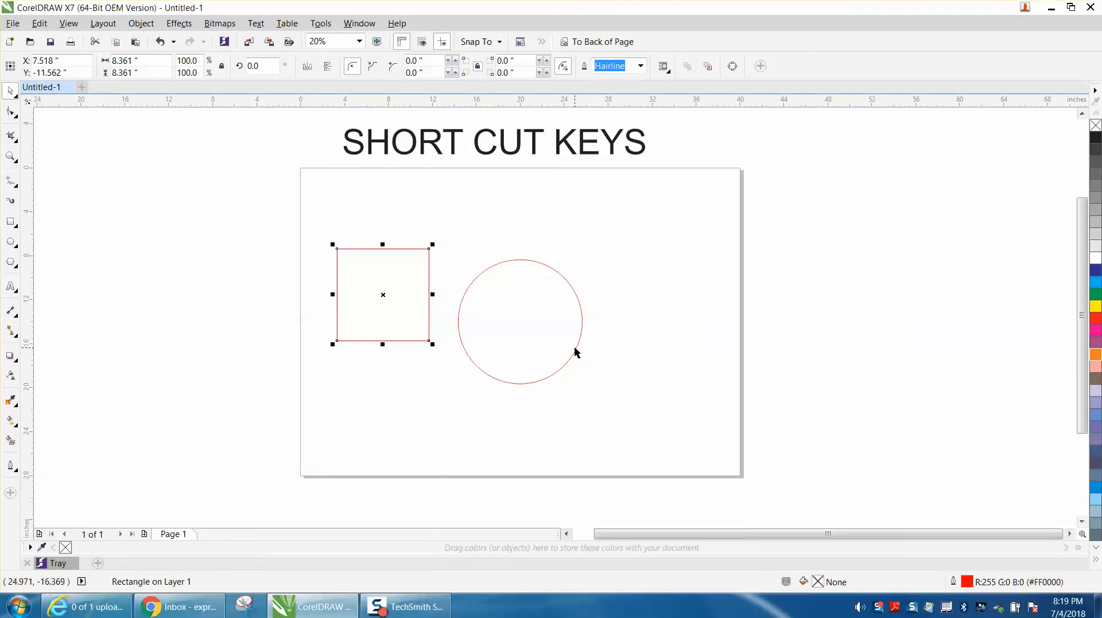
pyautogui.moveTo(436, 252)
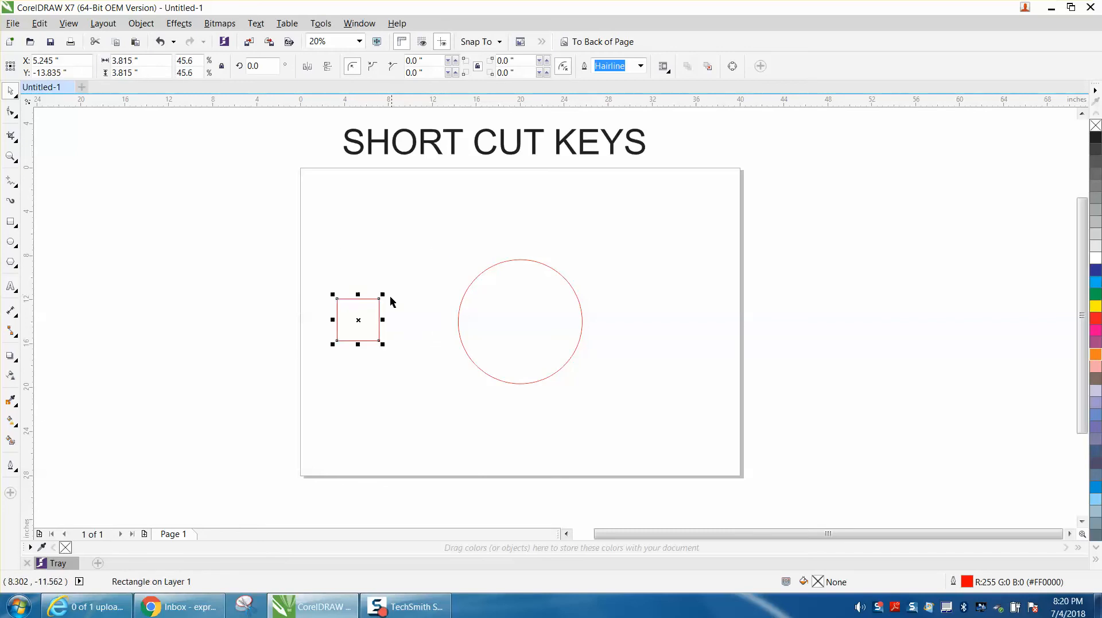
pyautogui.moveTo(156, 67)
pyautogui.write('2.0')
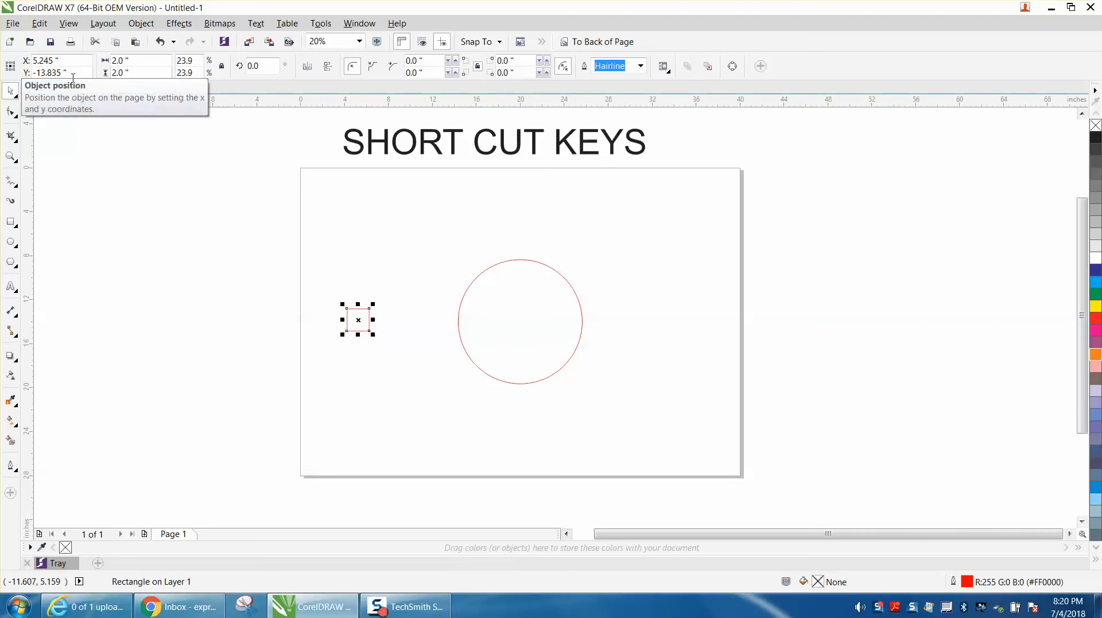
pyautogui.moveTo(372, 256)
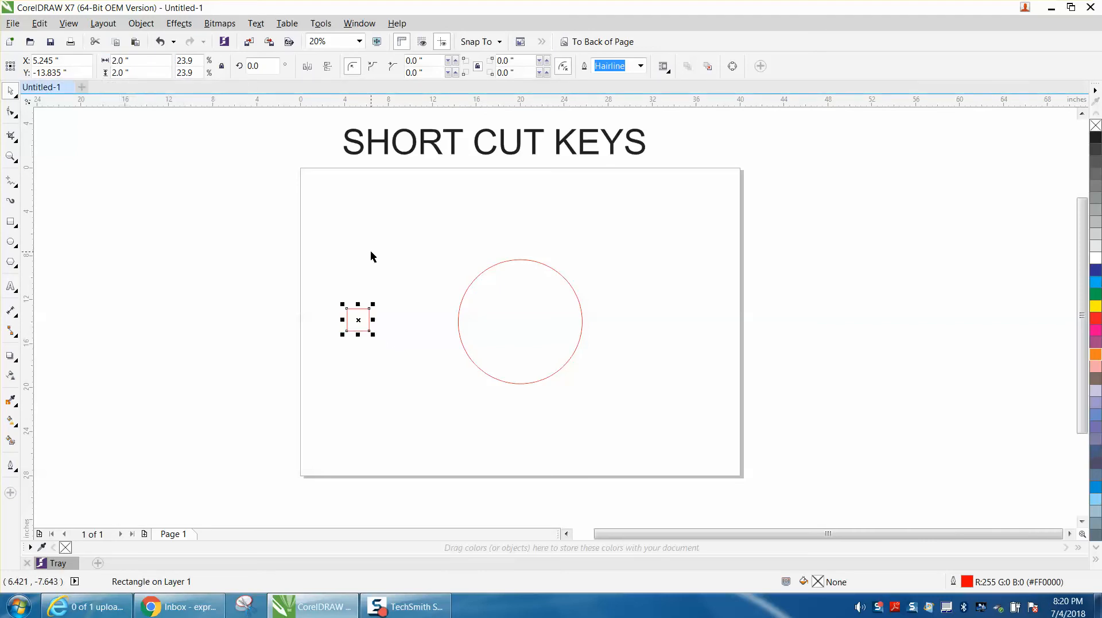
pyautogui.click(249, 136)
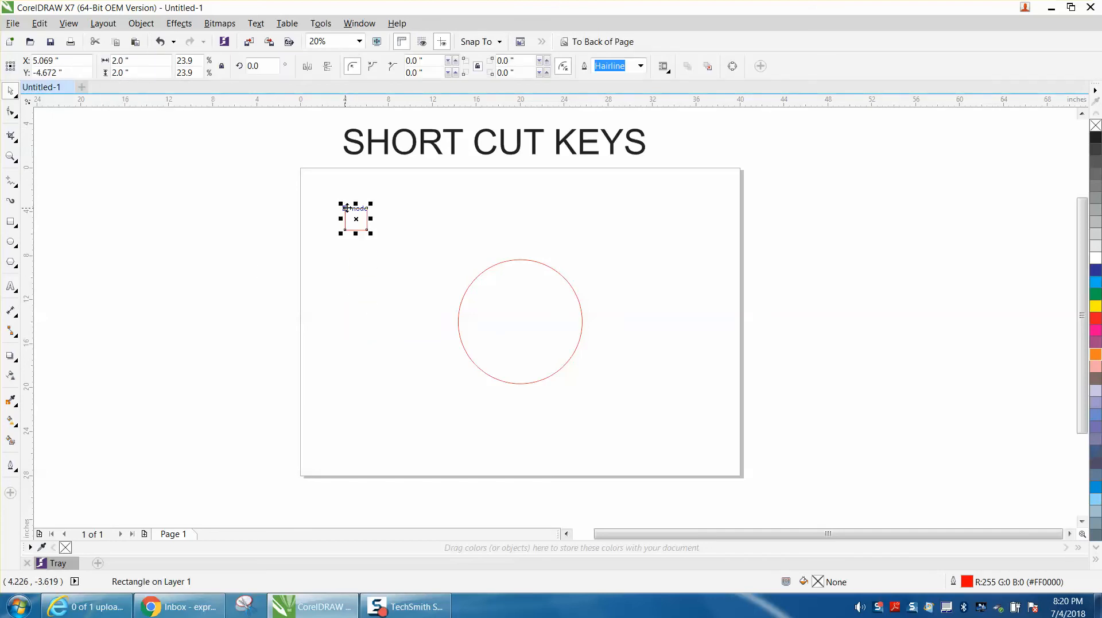
pyautogui.click(356, 218)
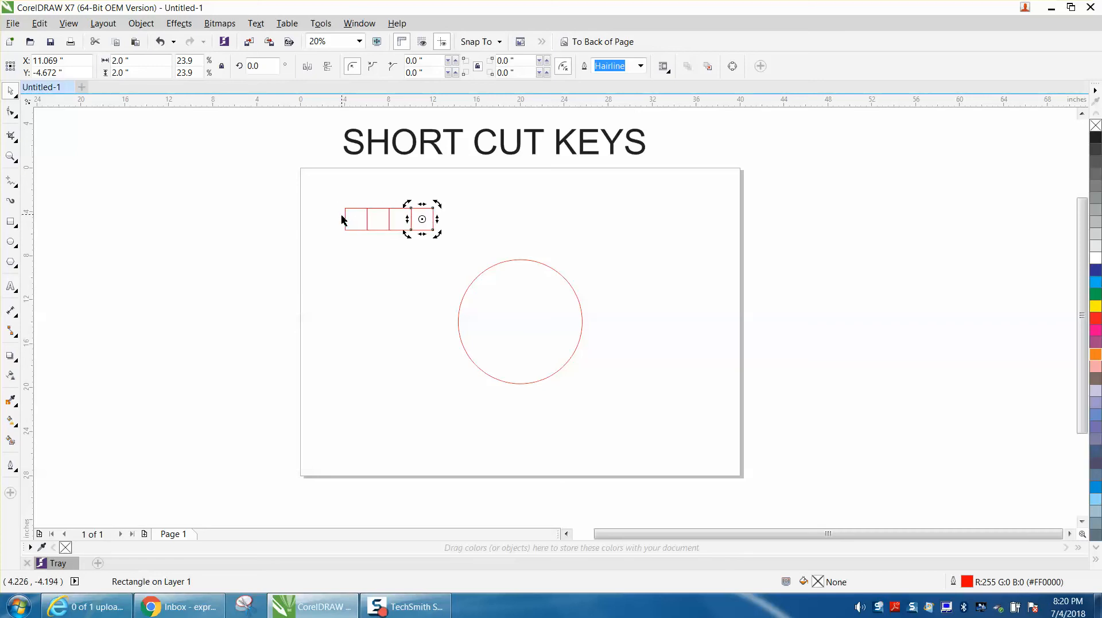
# - Duplicate the row into a grid of 72 two-inch squares and group them as one object
pyautogui.moveTo(439, 218); pyautogui.dragTo(532, 218)
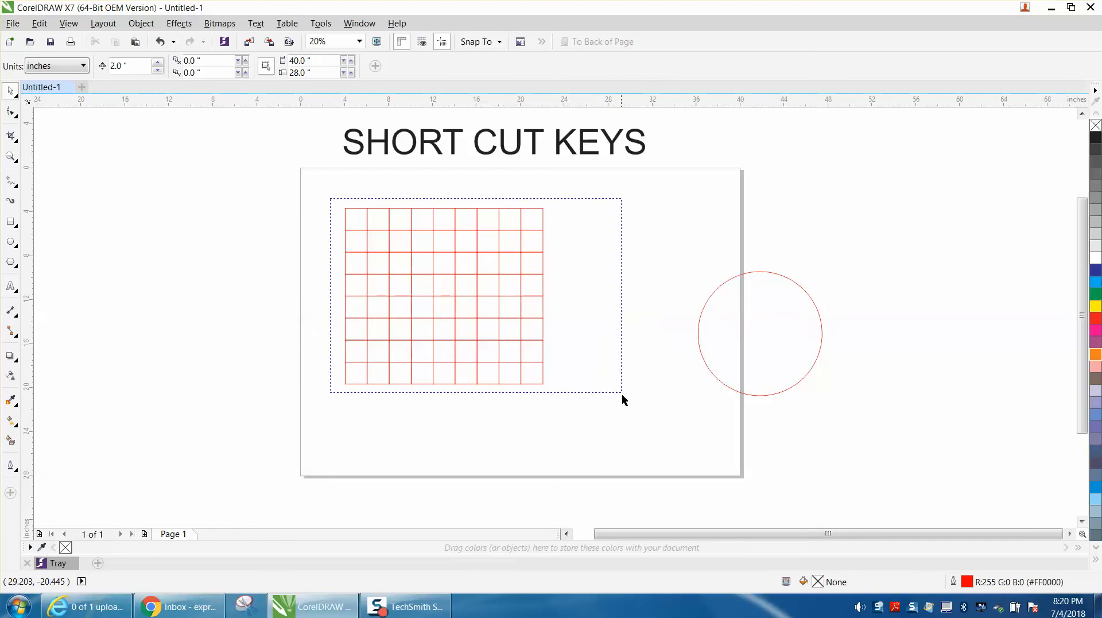
pyautogui.click(443, 295)
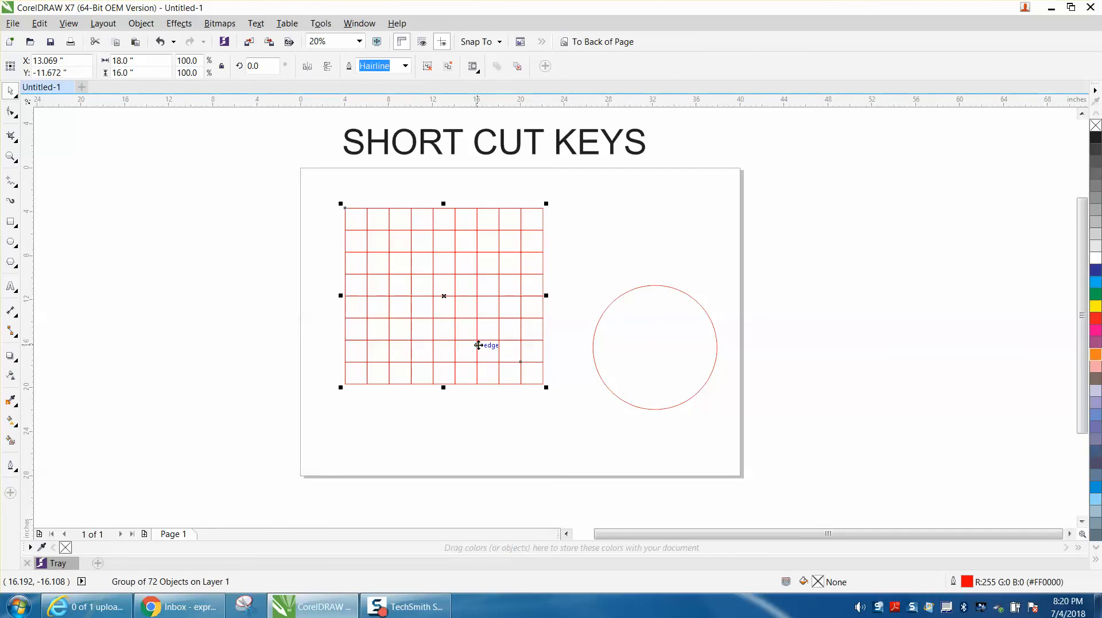
pyautogui.click(655, 346)
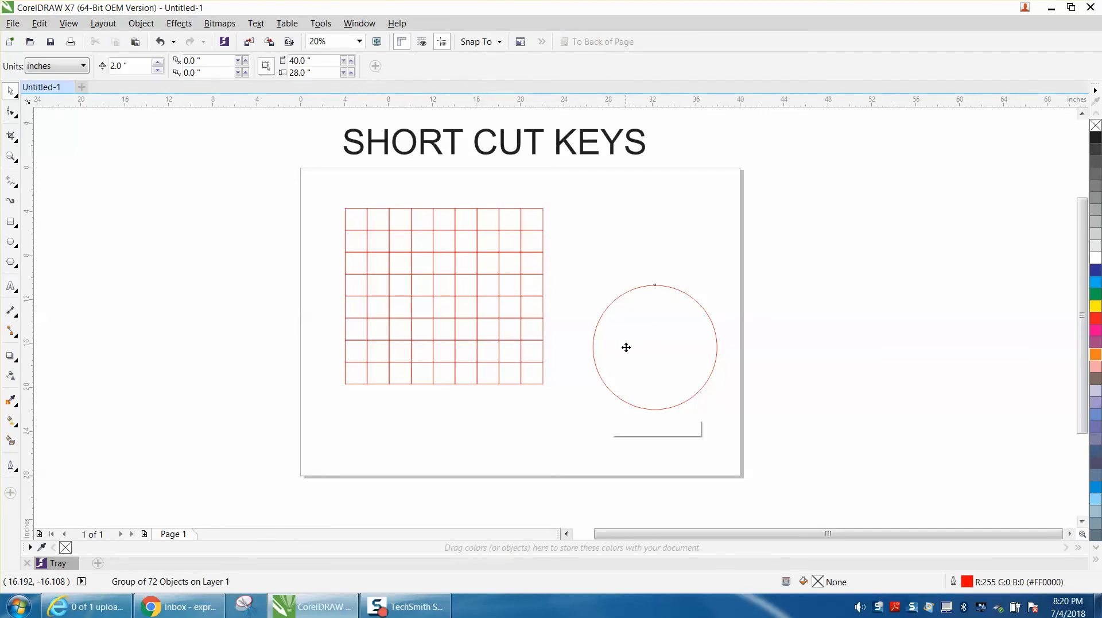
# - Place the grouped grid inside the page-centre circle as a PowerClip, then deselect
pyautogui.click(443, 295)
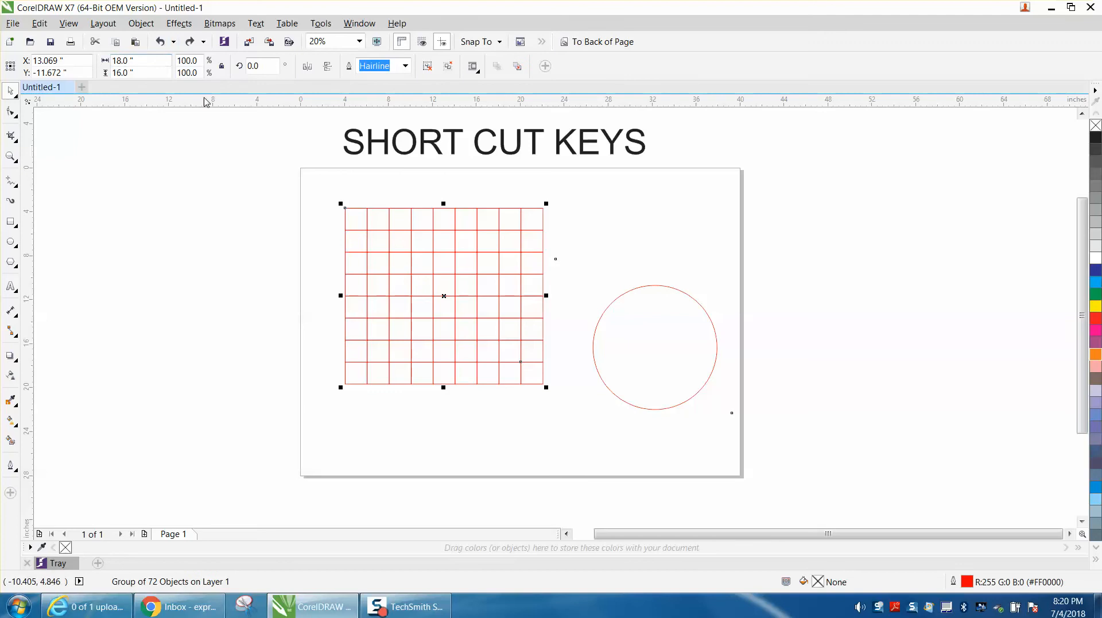
pyautogui.moveTo(397, 265)
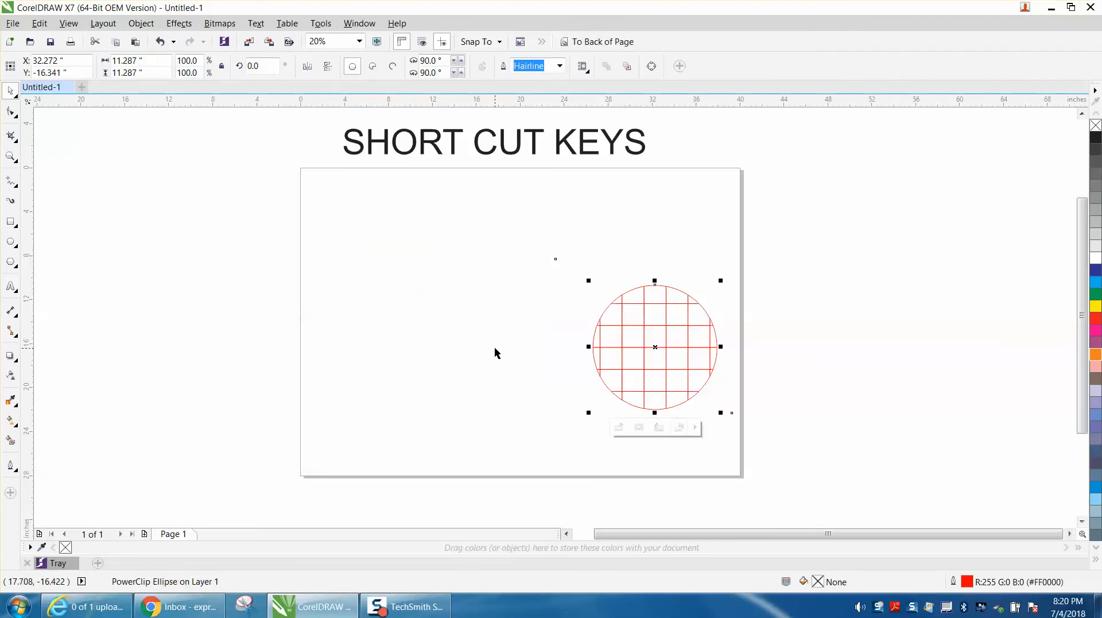
pyautogui.moveTo(530, 316)
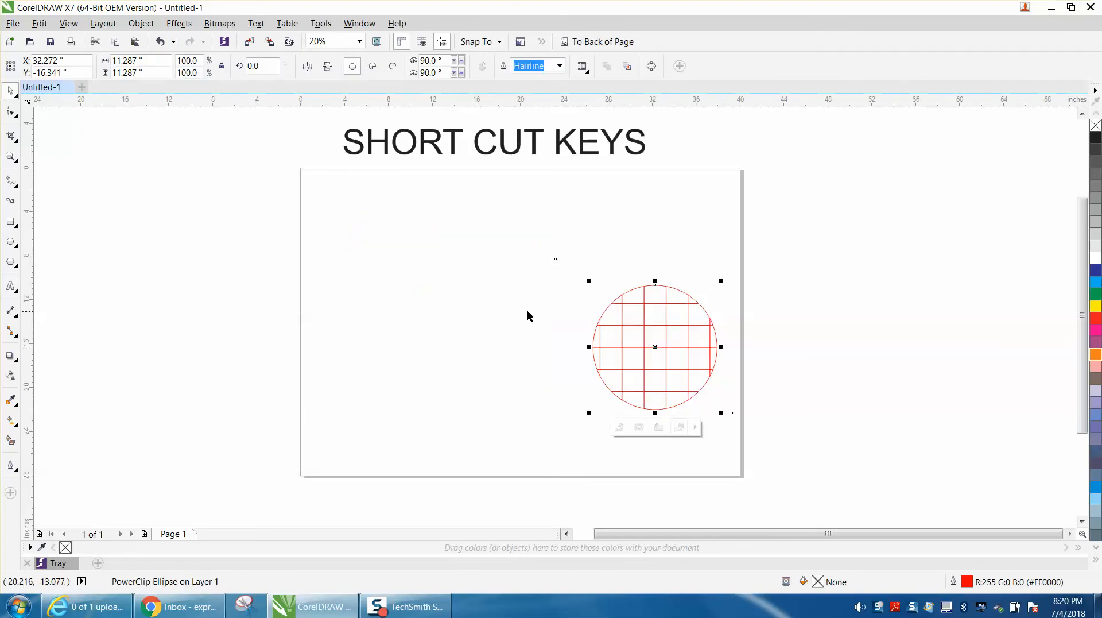
pyautogui.moveTo(650, 350)
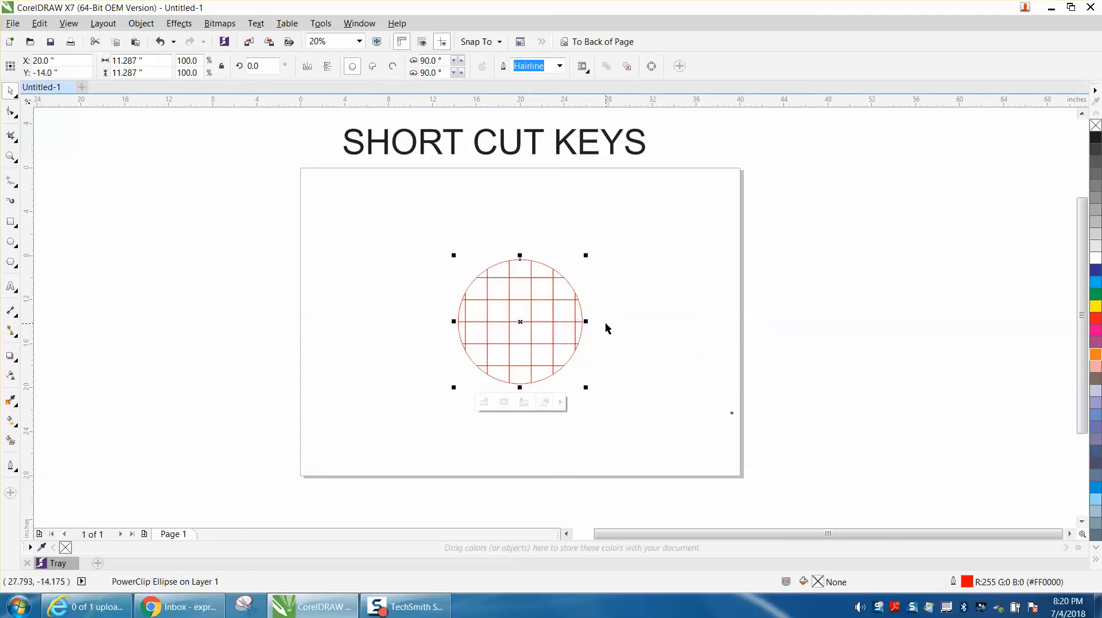
pyautogui.moveTo(612, 332)
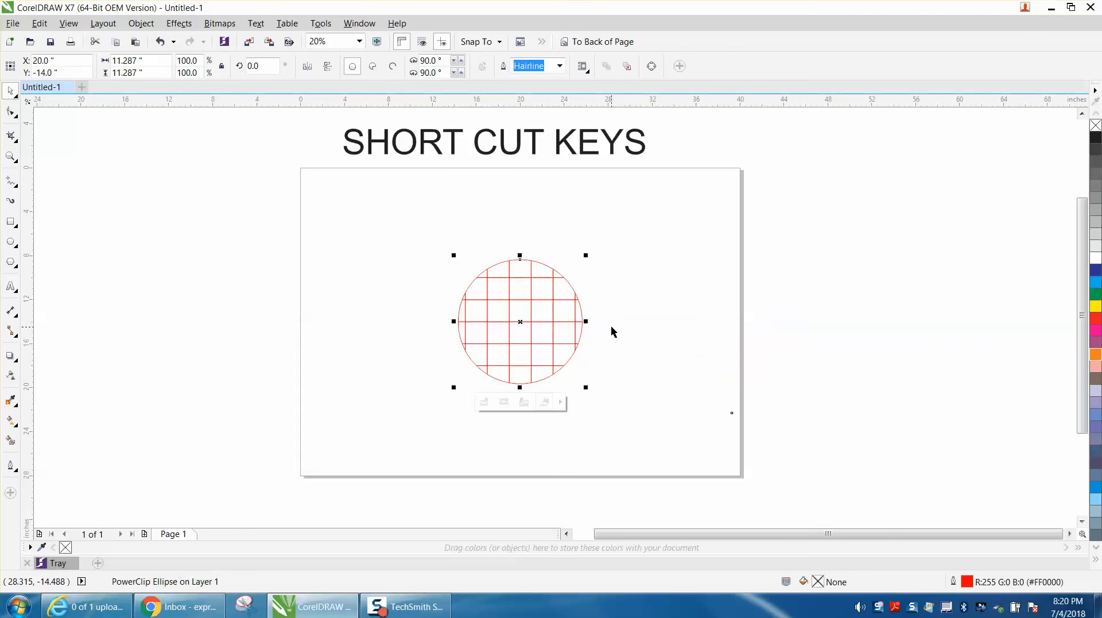
pyautogui.moveTo(616, 336)
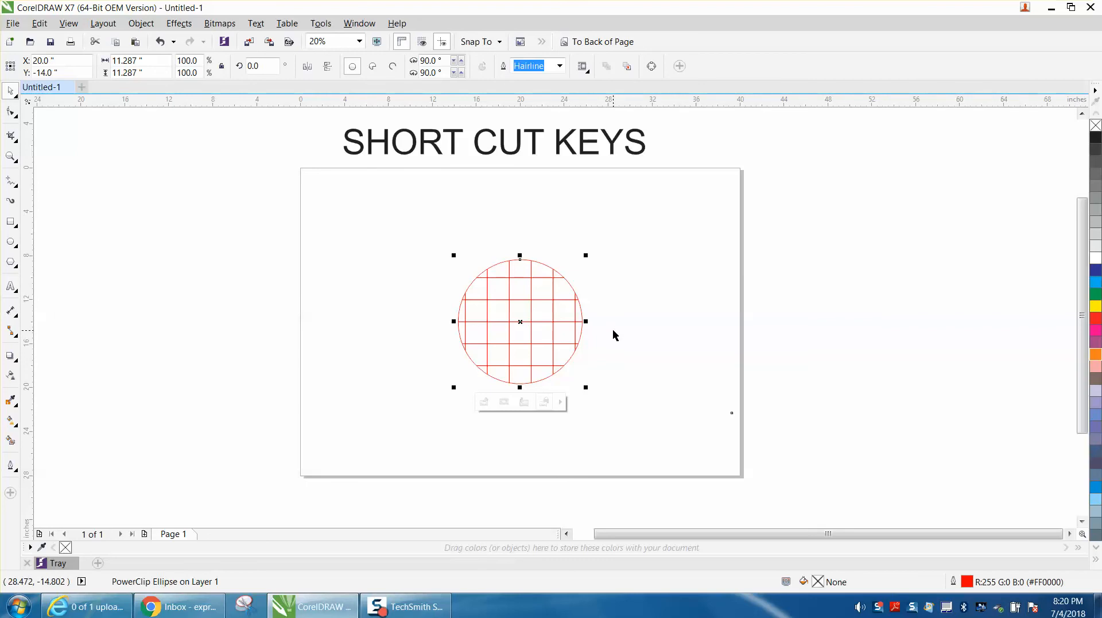
pyautogui.moveTo(618, 338)
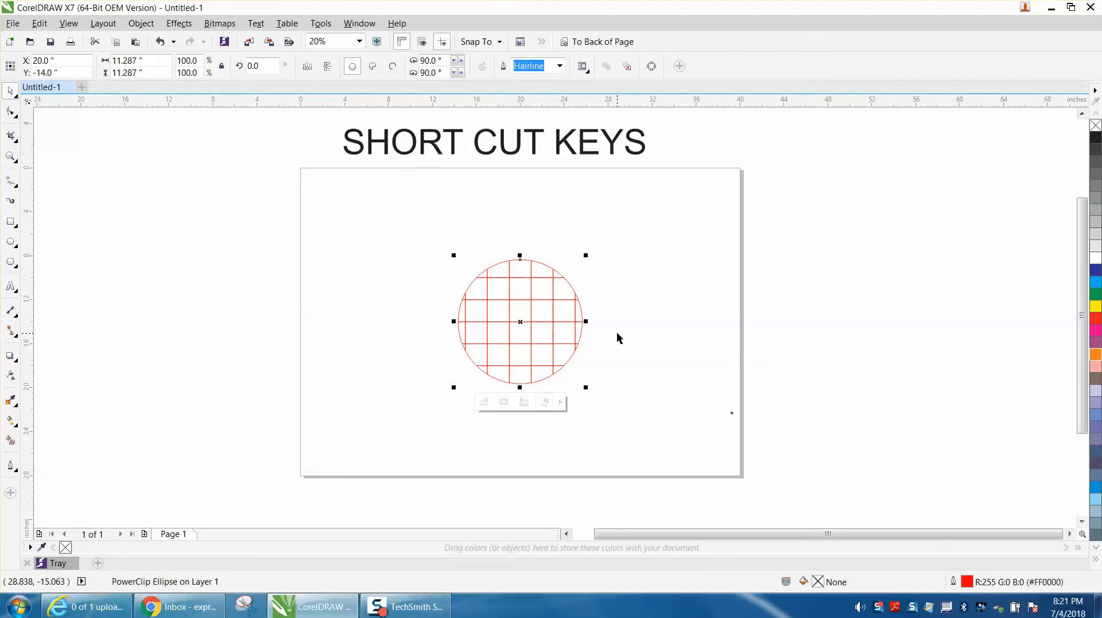
pyautogui.moveTo(385, 407)
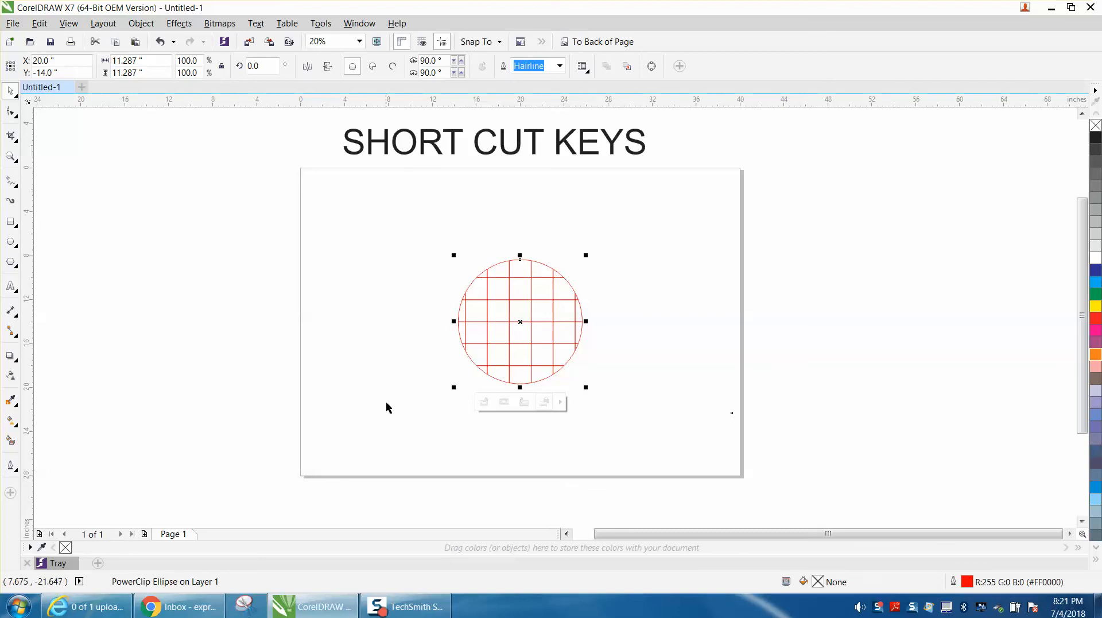
pyautogui.moveTo(493, 352)
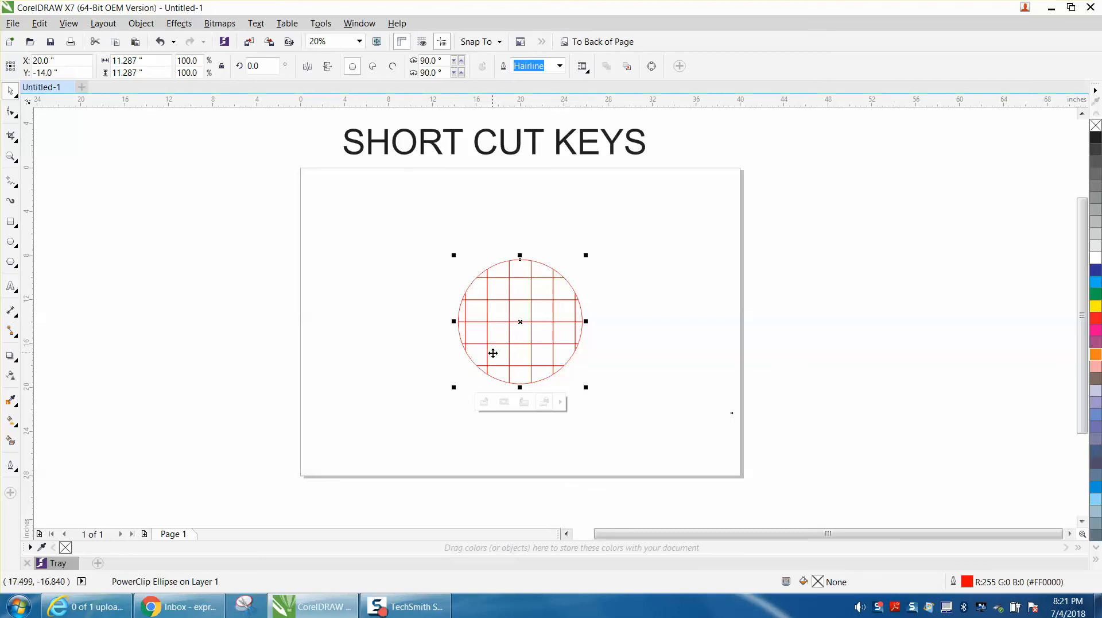
pyautogui.moveTo(492, 353)
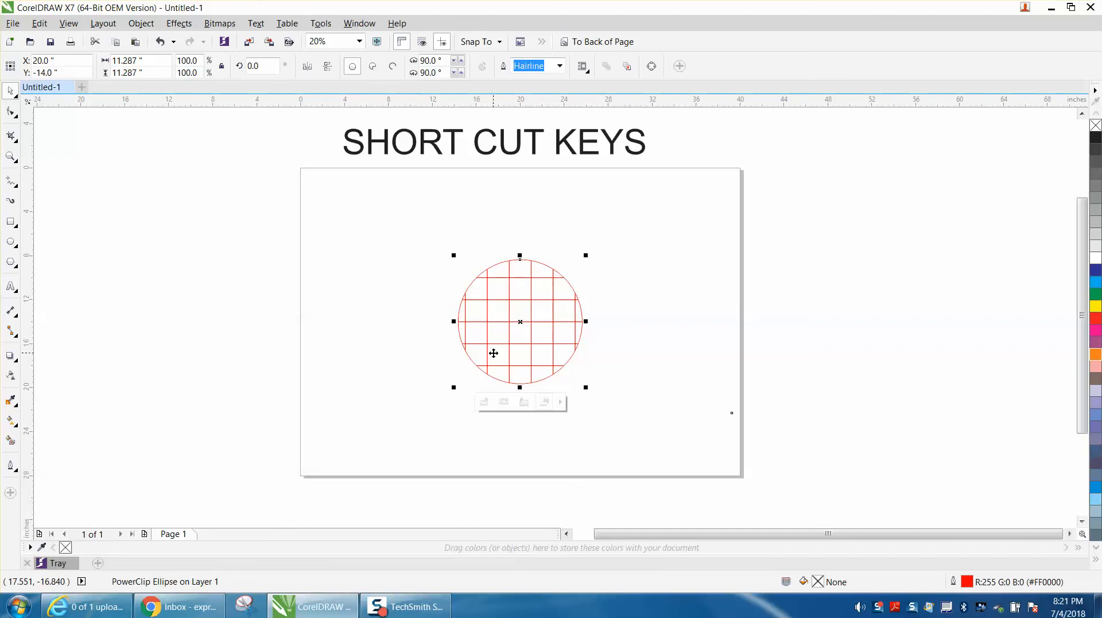
pyautogui.moveTo(519, 324)
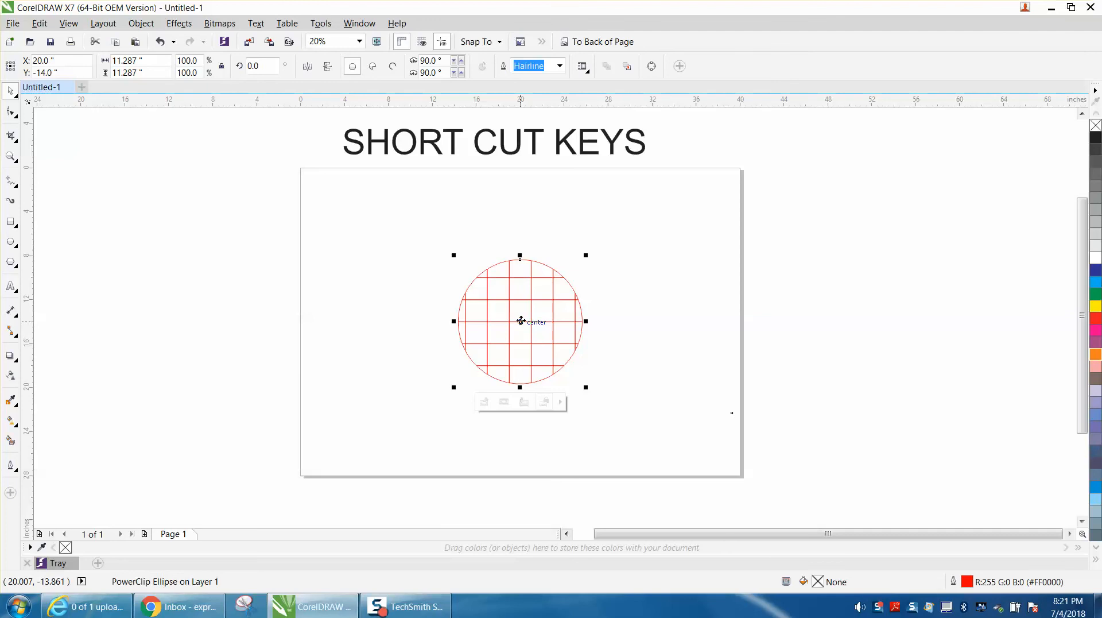
pyautogui.click(140, 23)
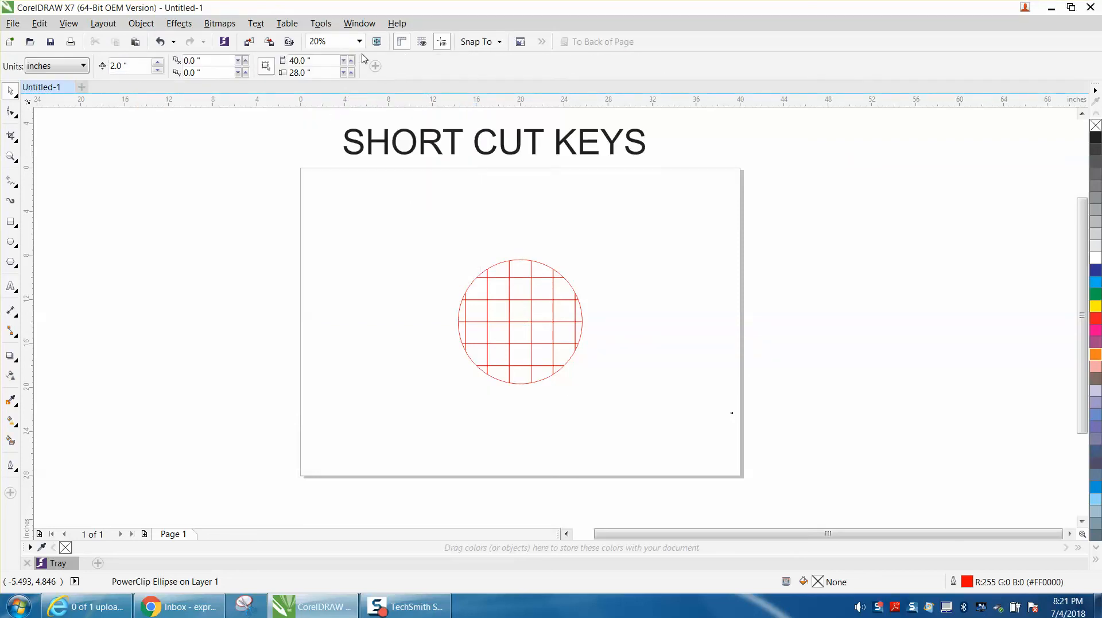
pyautogui.click(320, 23)
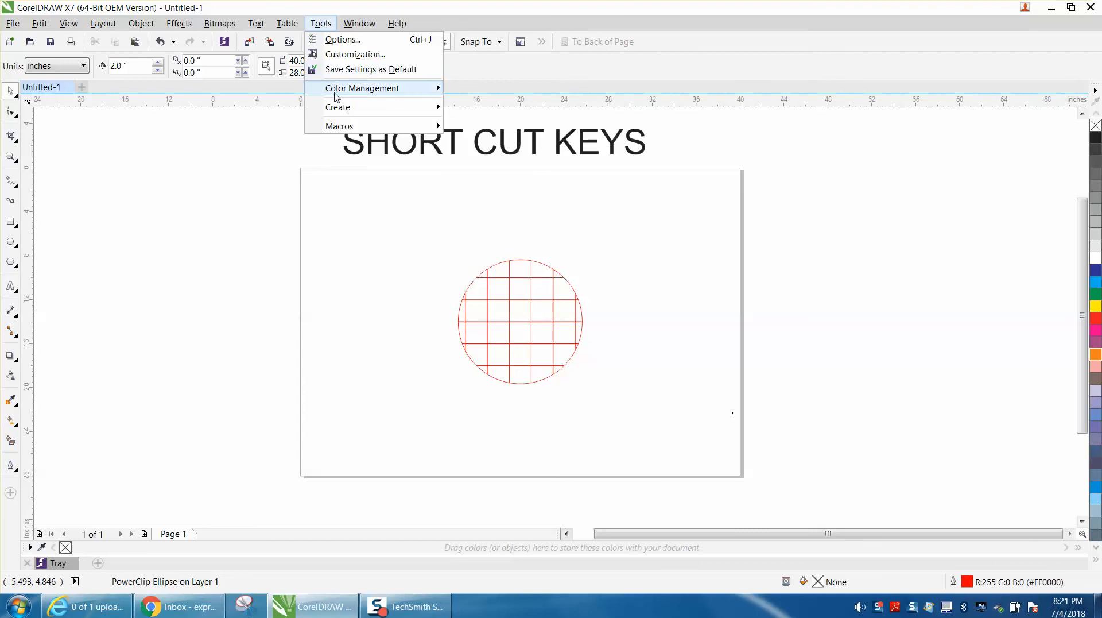
pyautogui.click(355, 54)
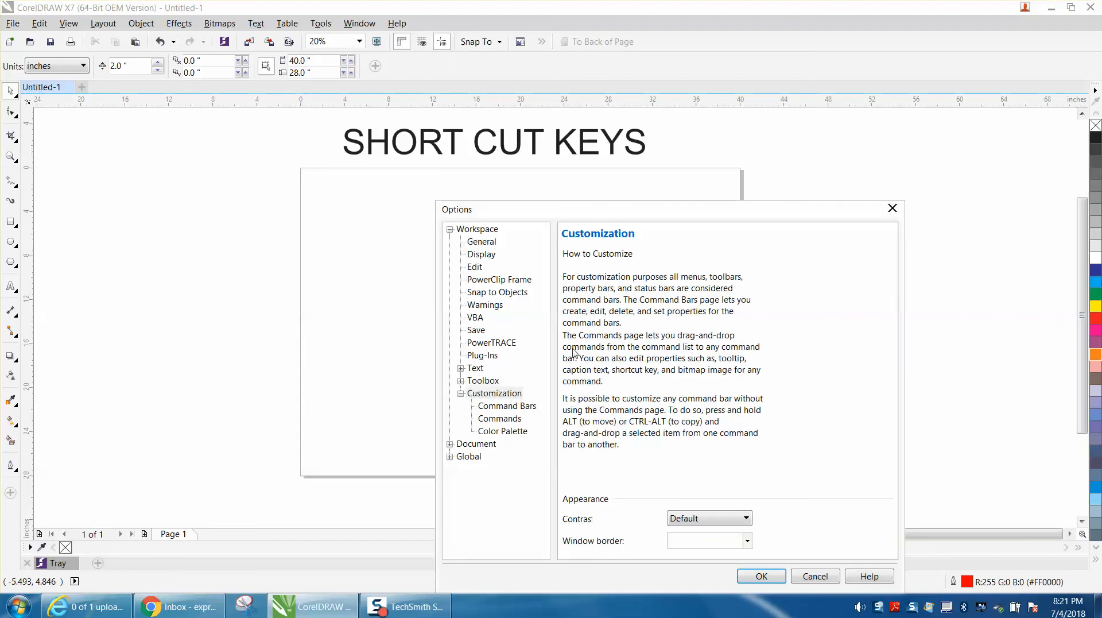
pyautogui.click(500, 418)
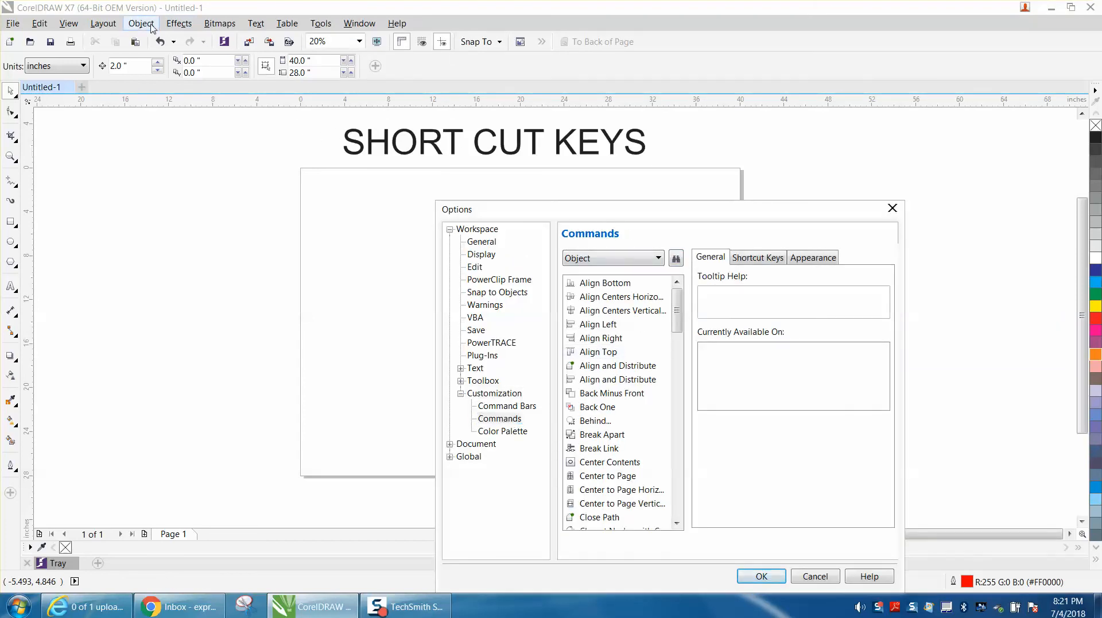
pyautogui.click(141, 23)
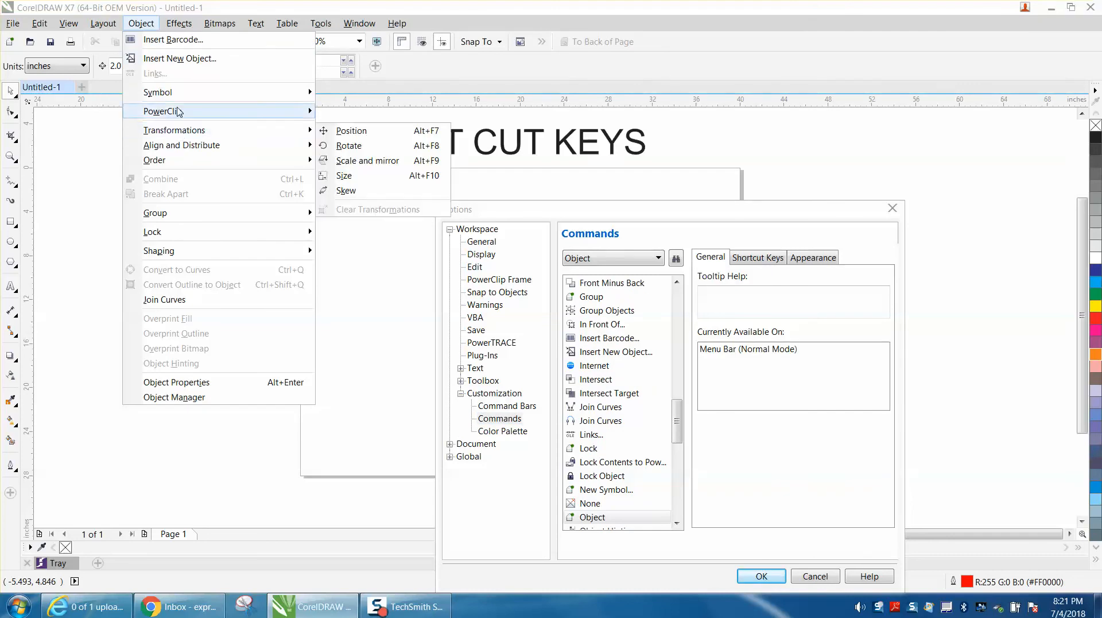
pyautogui.moveTo(174, 130)
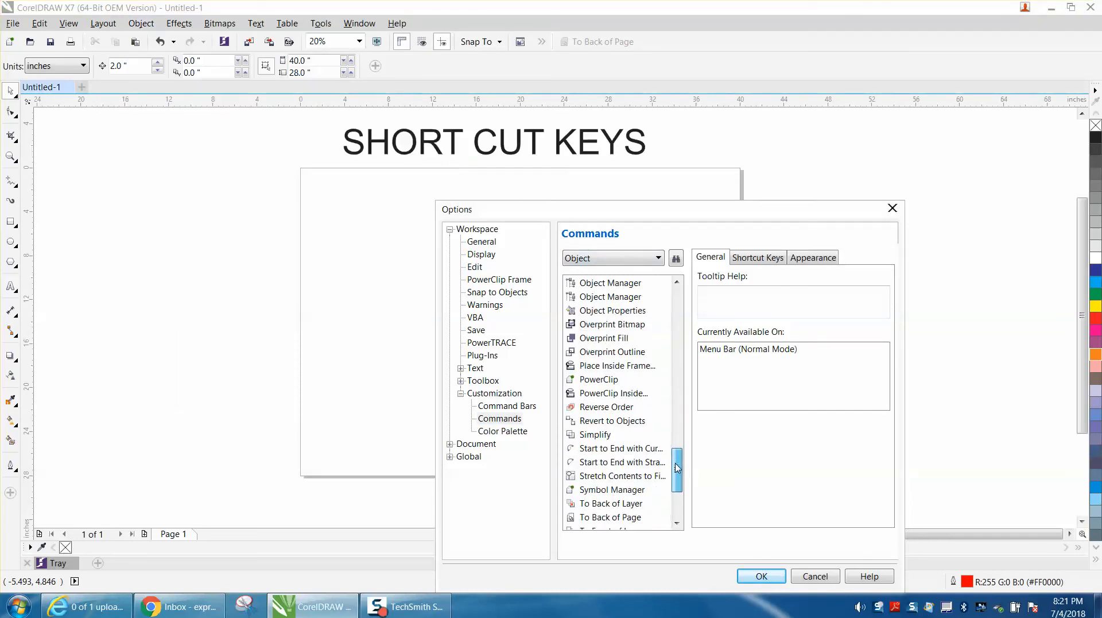
pyautogui.scroll(-3)
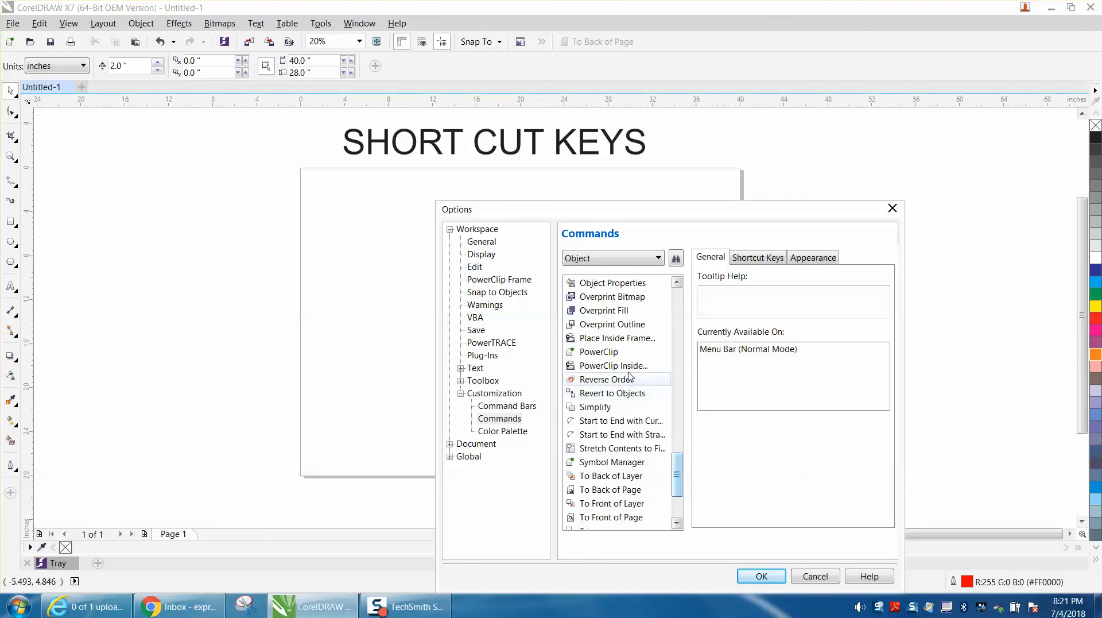
pyautogui.click(613, 365)
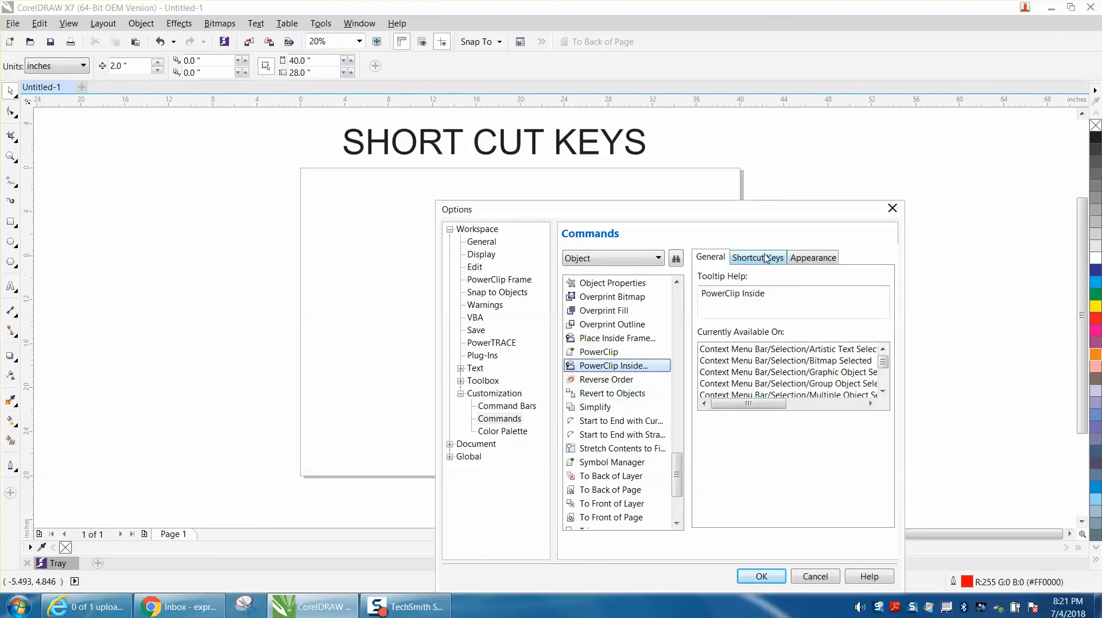
pyautogui.click(757, 257)
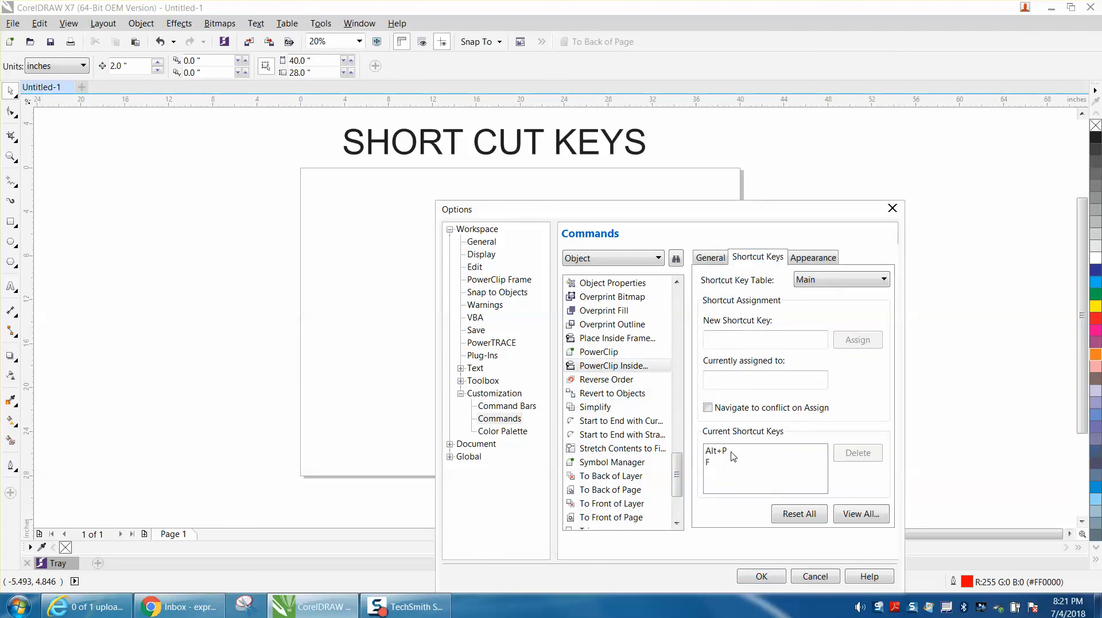
pyautogui.moveTo(721, 467)
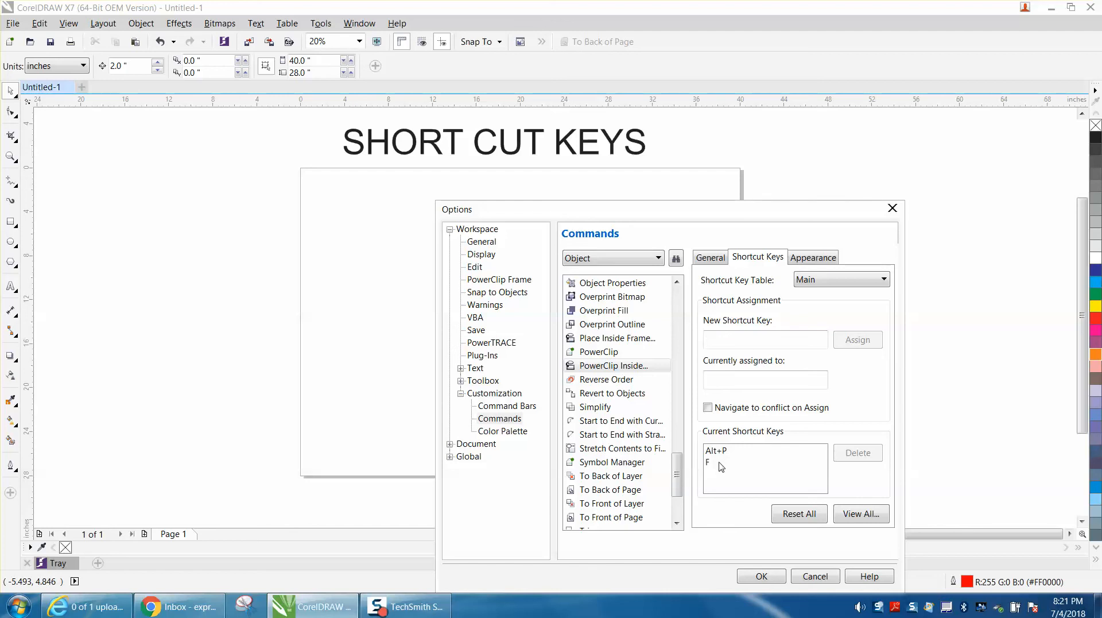
pyautogui.click(710, 463)
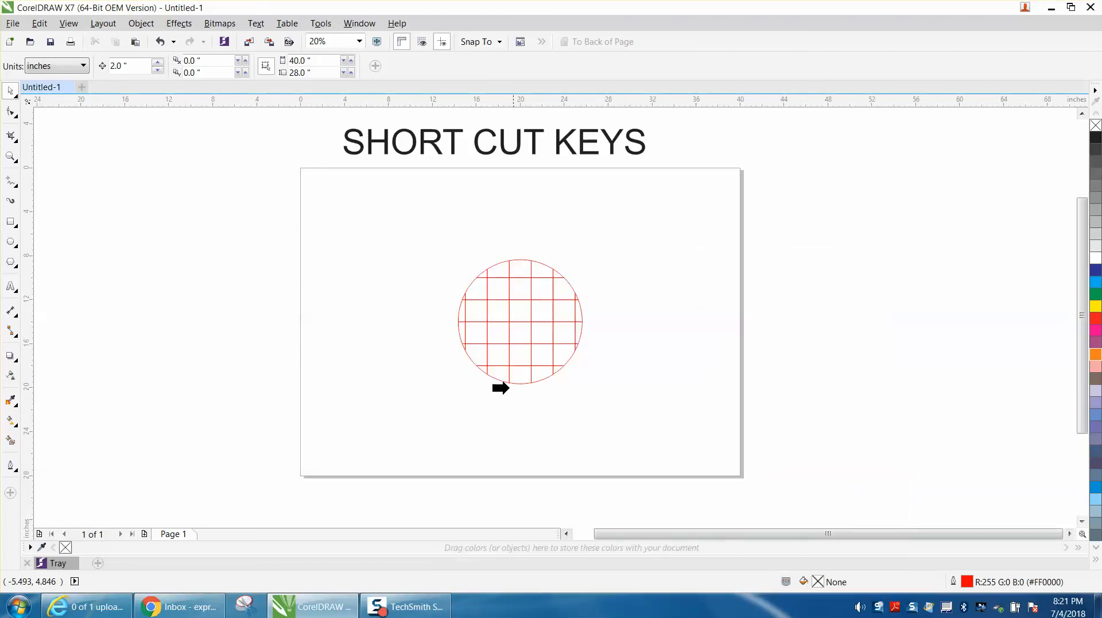
# - Run PowerClip Inside via Alt+P to clip the 72-square grid into the circle right of centre
pyautogui.click(158, 41)
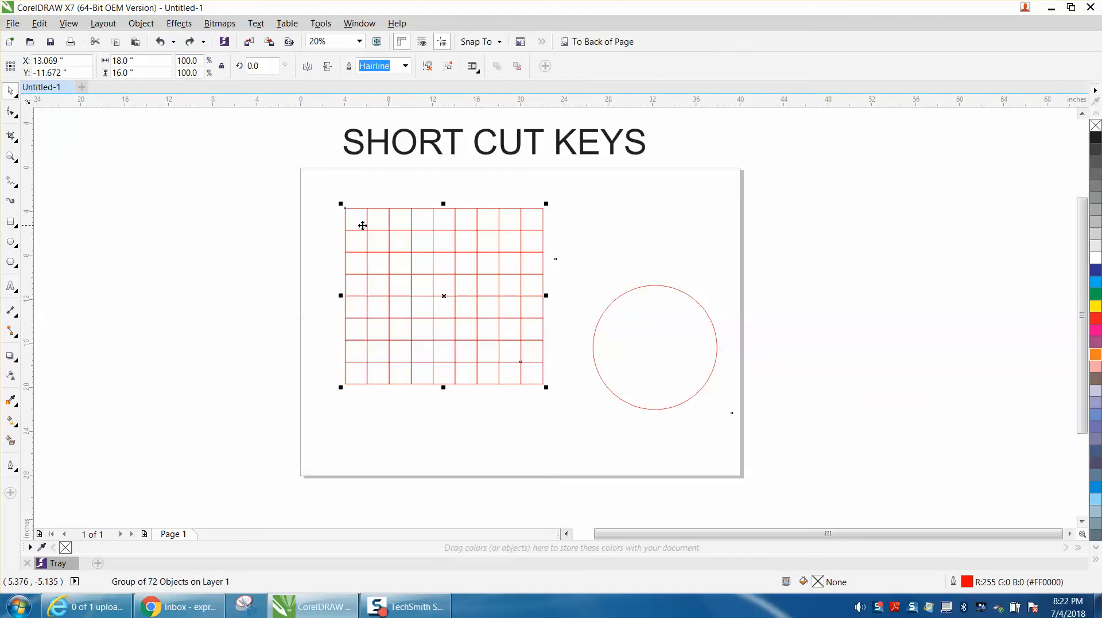
pyautogui.moveTo(469, 307)
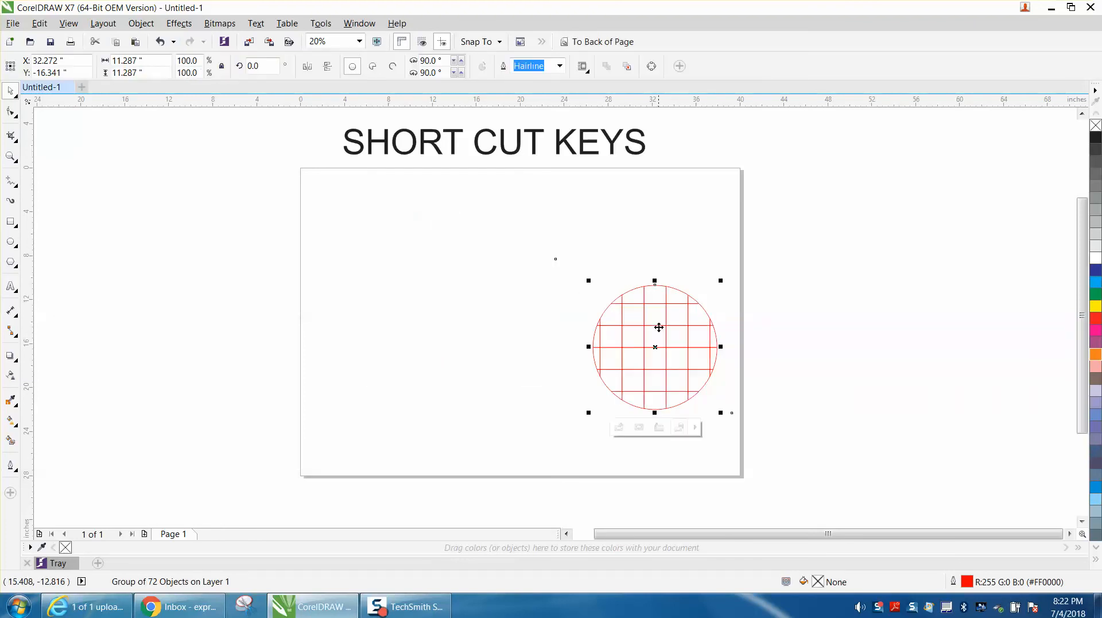
pyautogui.click(659, 329)
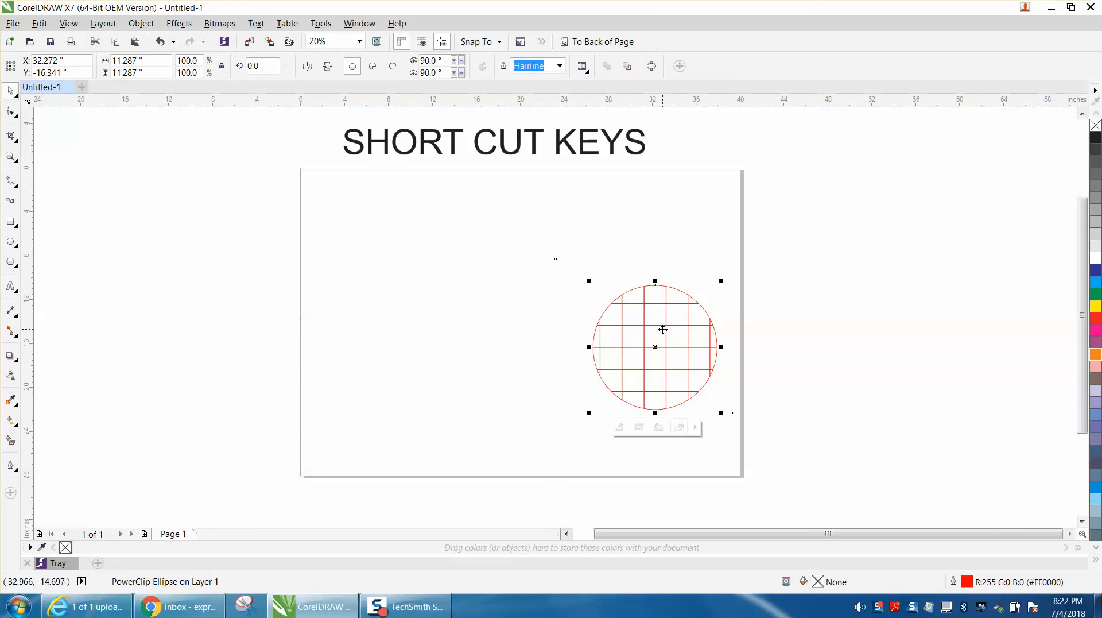